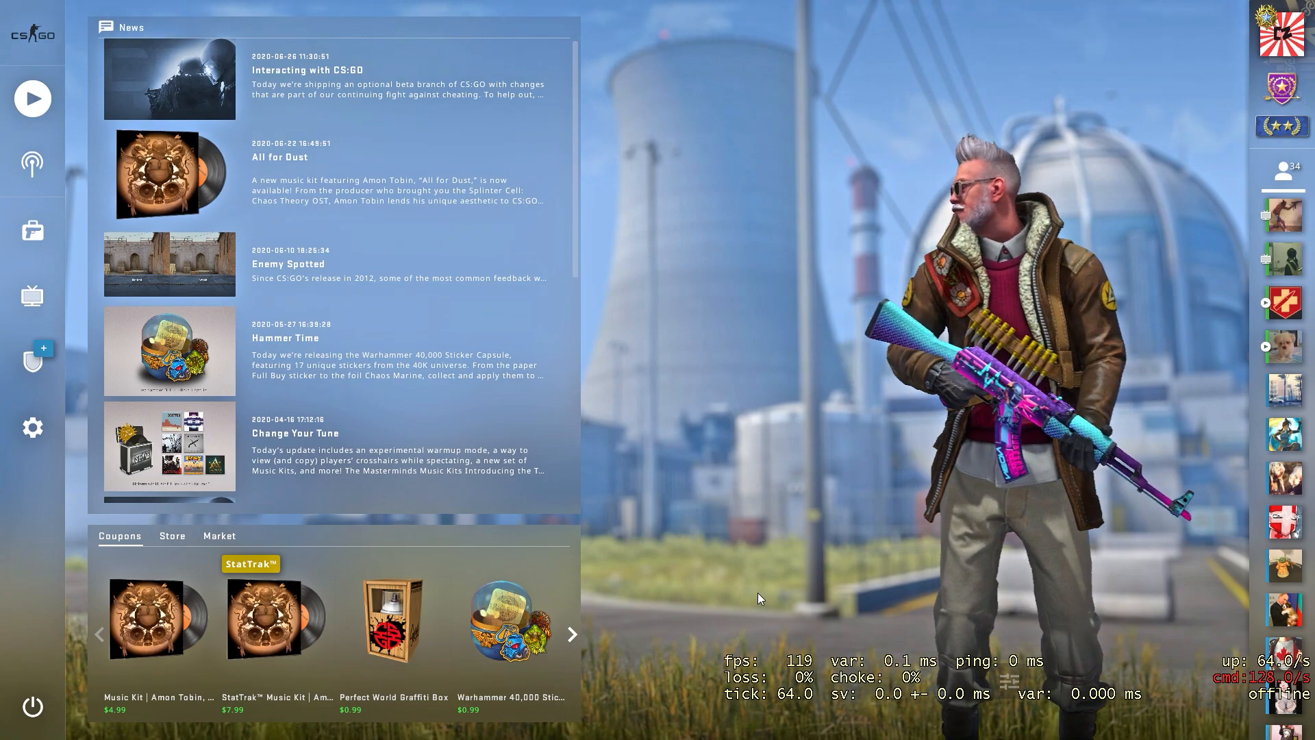
- Switch from the CS:GO main menu to the browser with speedtest.net
{"action": "left_click", "coordinate": [485, 725]}
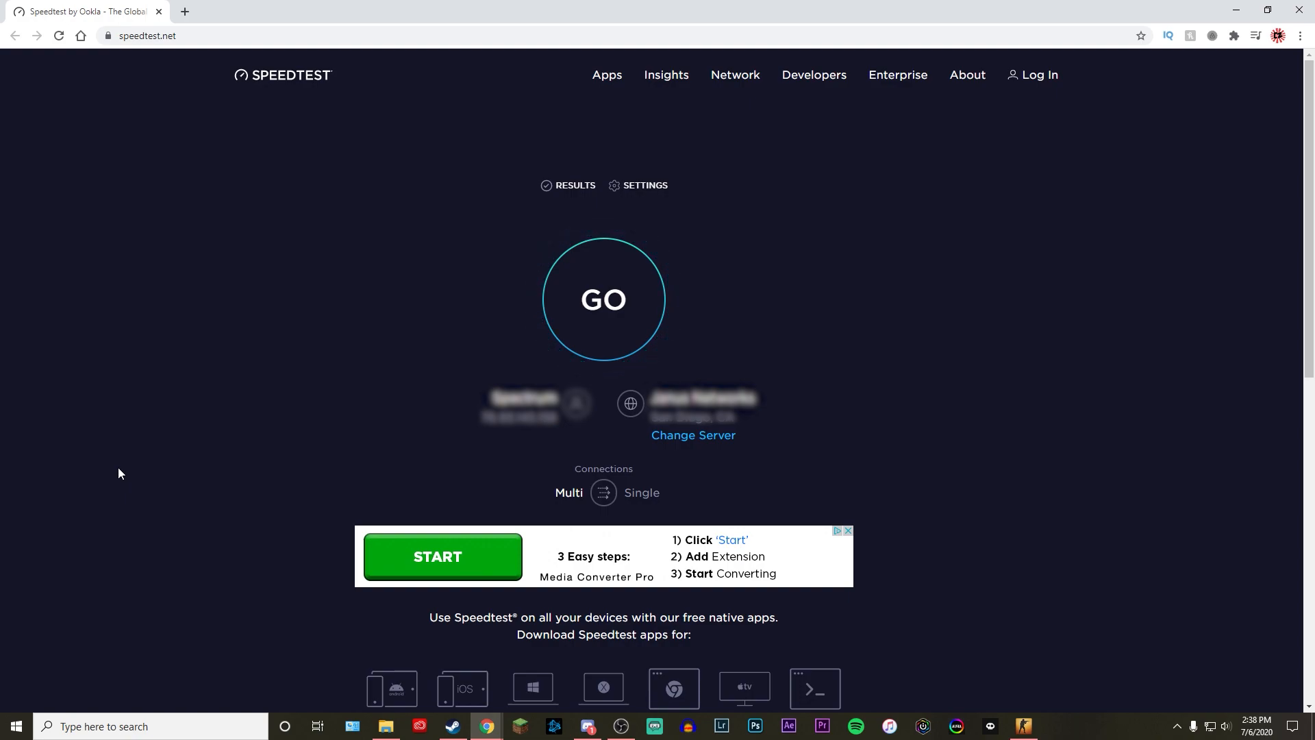
{"action": "mouse_move", "coordinate": [602, 336]}
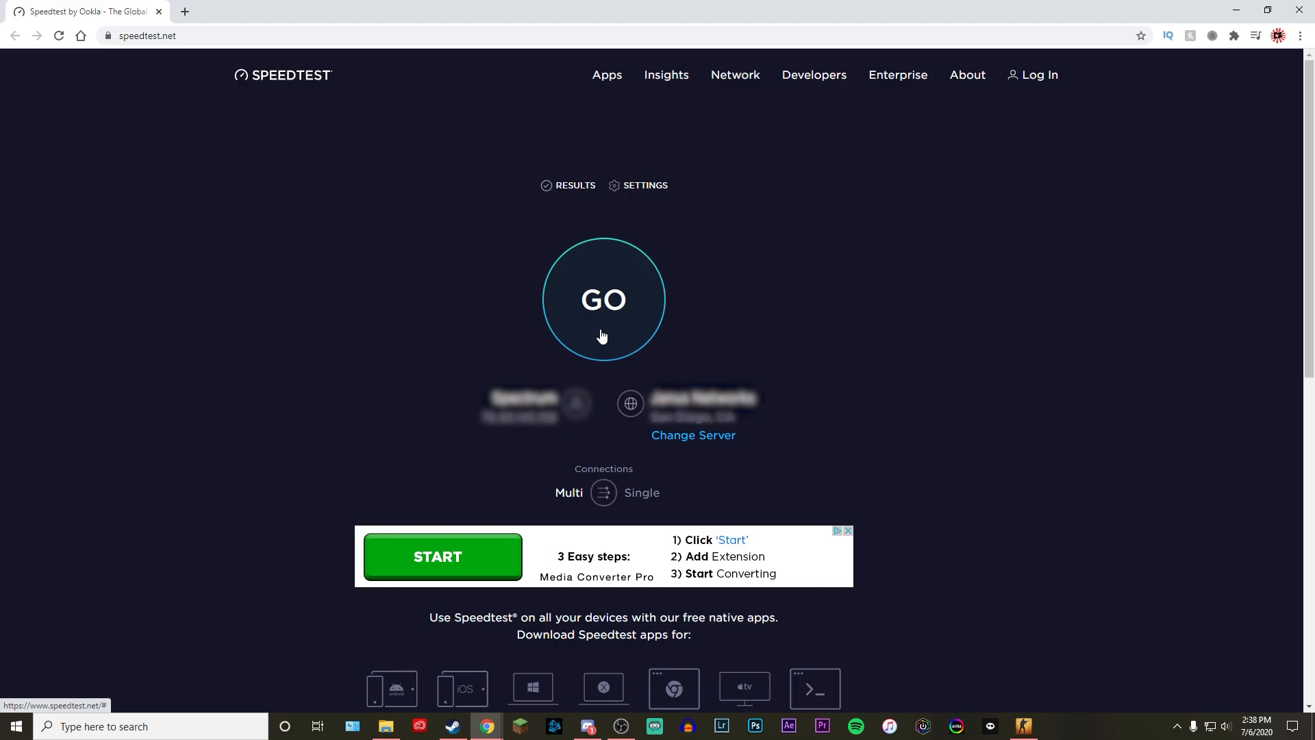
- Run the speed test, getting 20 ms ping, 94.36 Mbps down and 10.71 Mbps up
{"action": "left_click", "coordinate": [603, 300]}
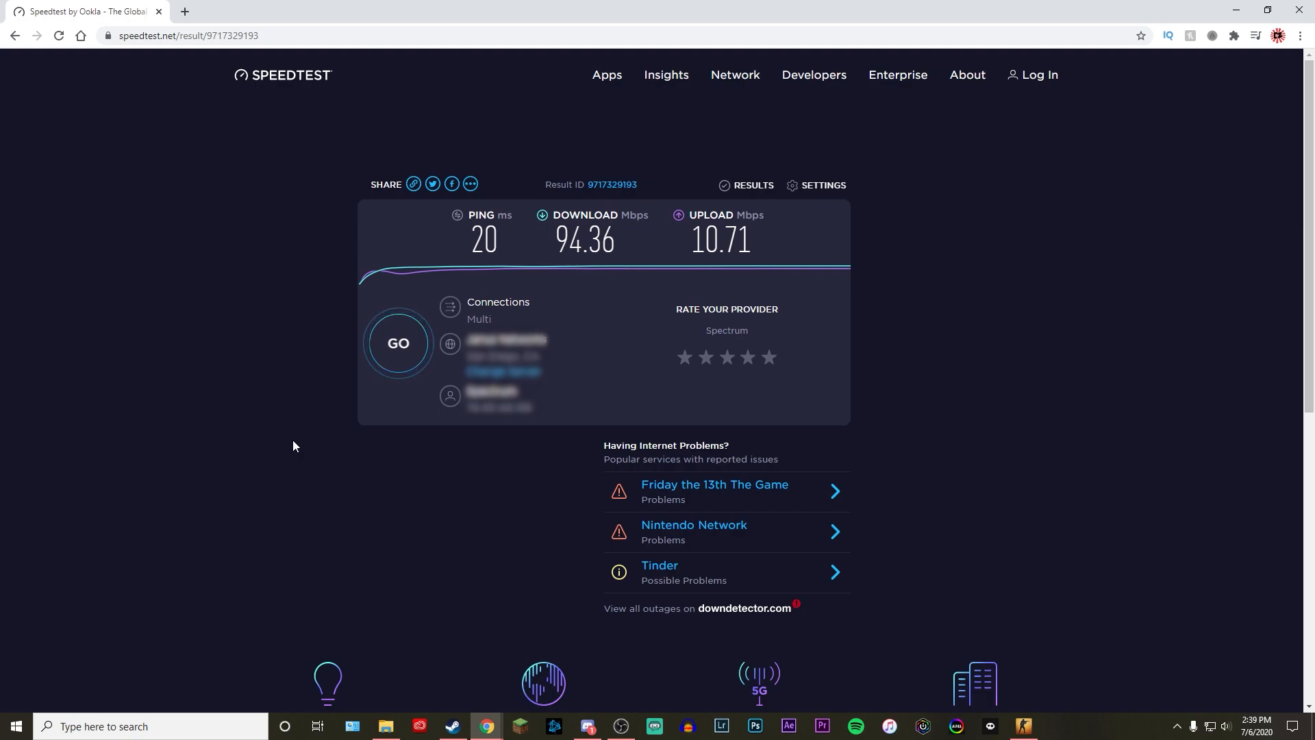
{"action": "mouse_move", "coordinate": [175, 373]}
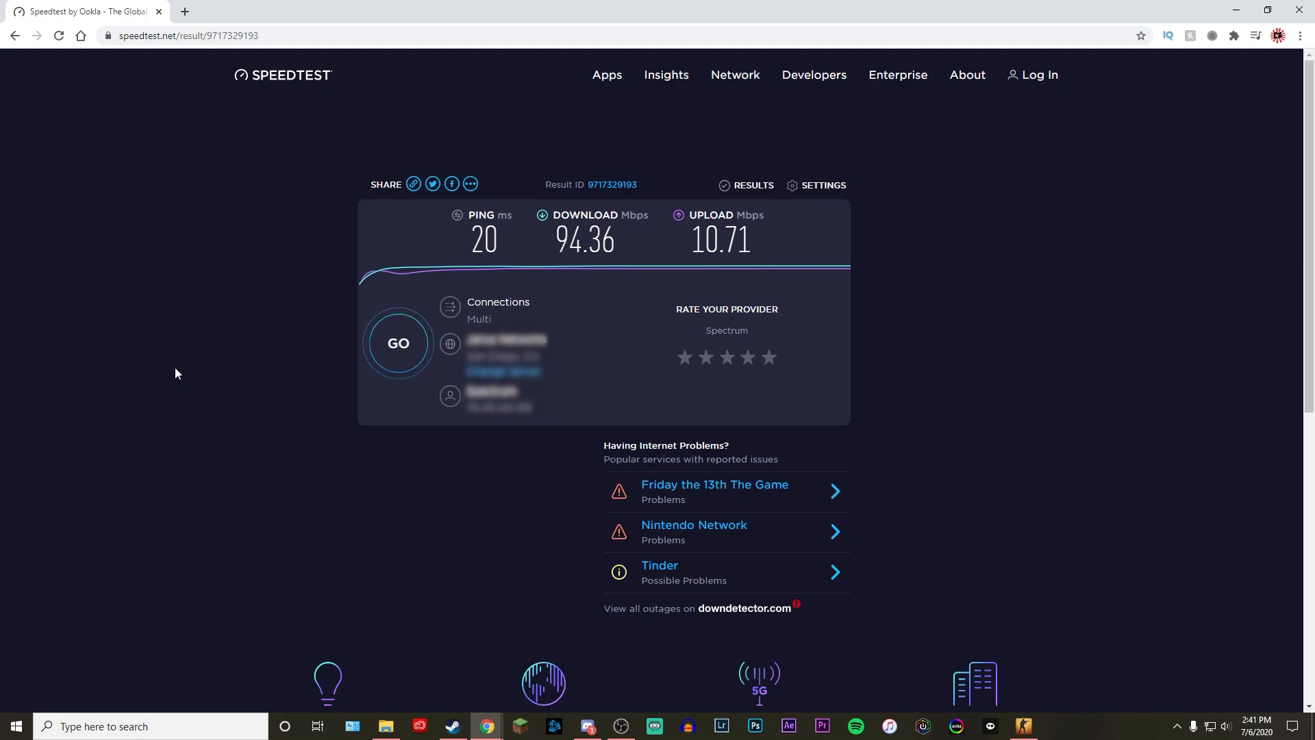
{"action": "mouse_move", "coordinate": [582, 16]}
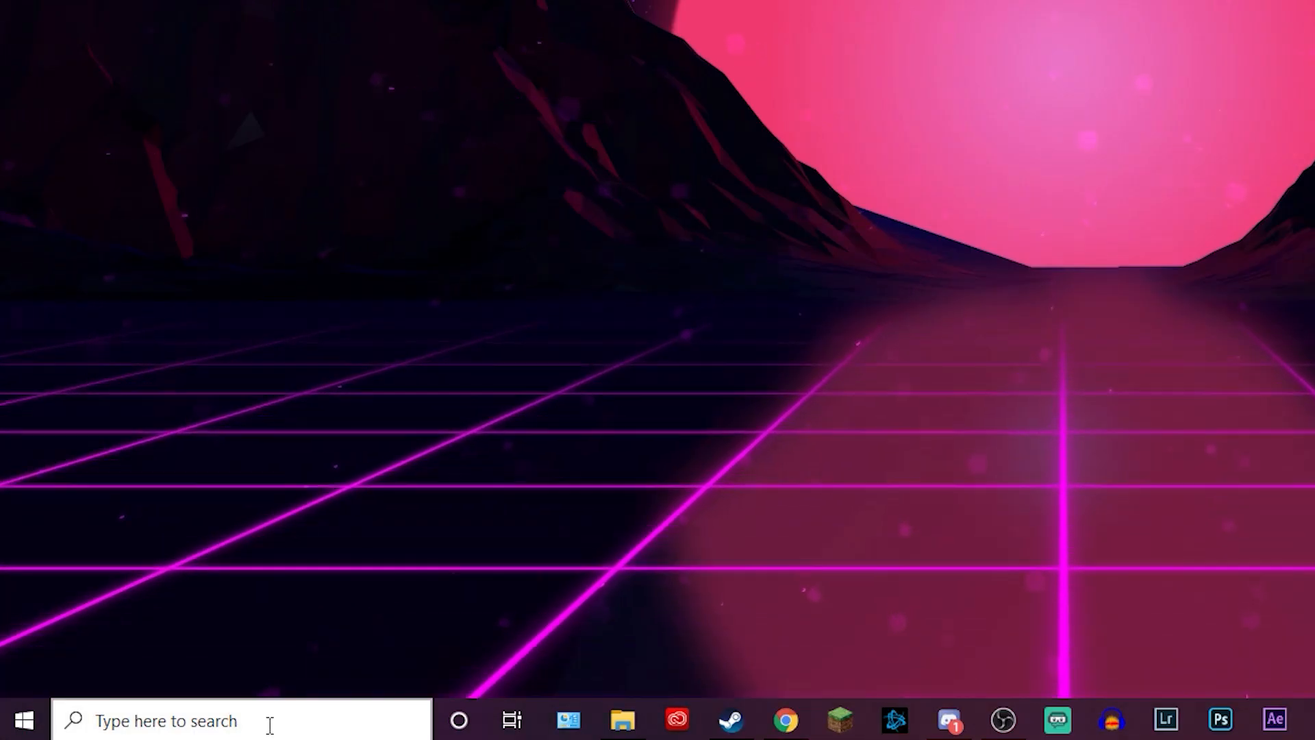
- Launch Task Manager via 'task' search and reach Resource Monitor from Performance
{"action": "type", "text": "task"}
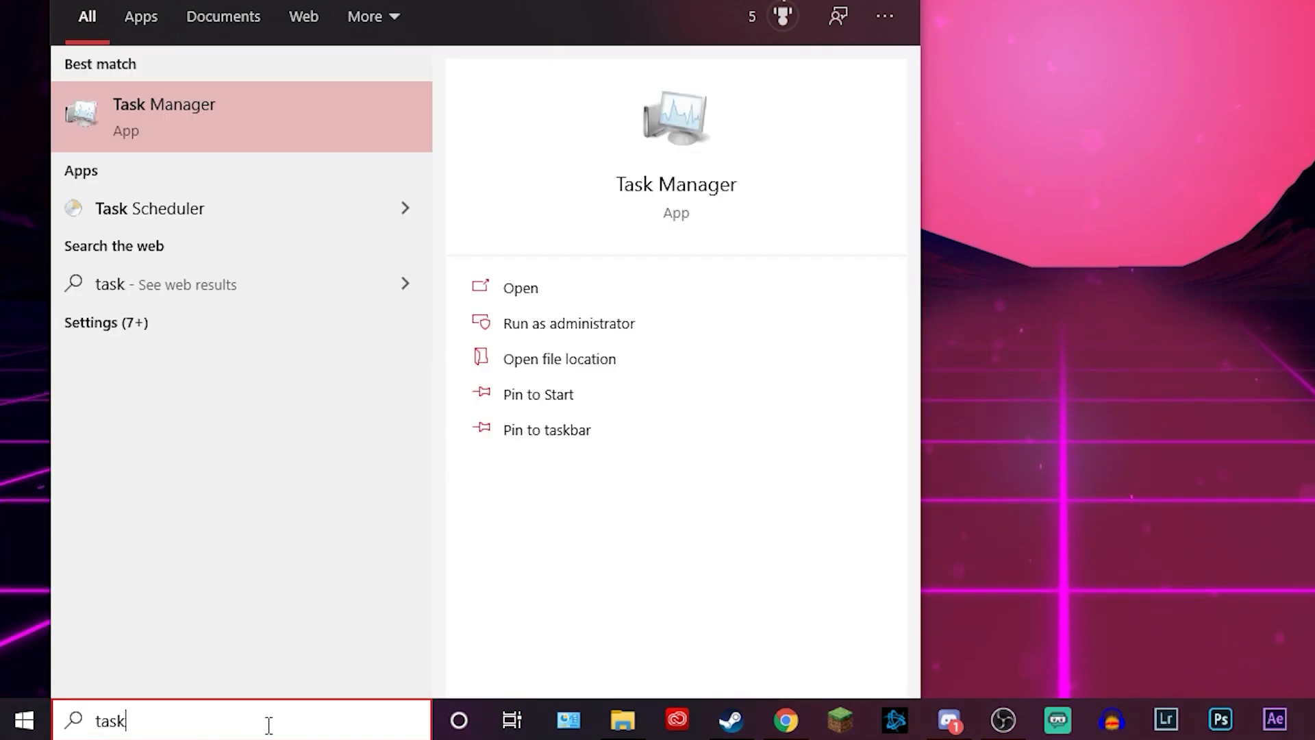
{"action": "mouse_move", "coordinate": [300, 128]}
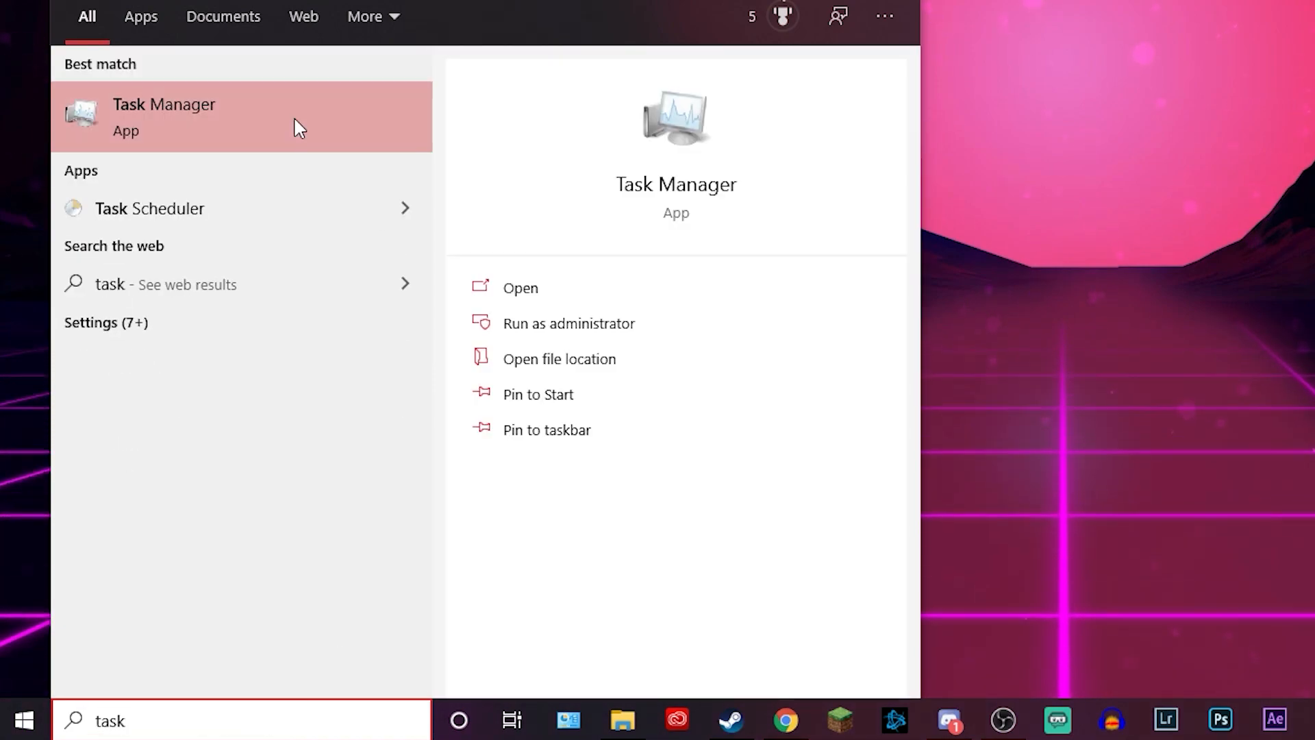
{"action": "left_click", "coordinate": [520, 288]}
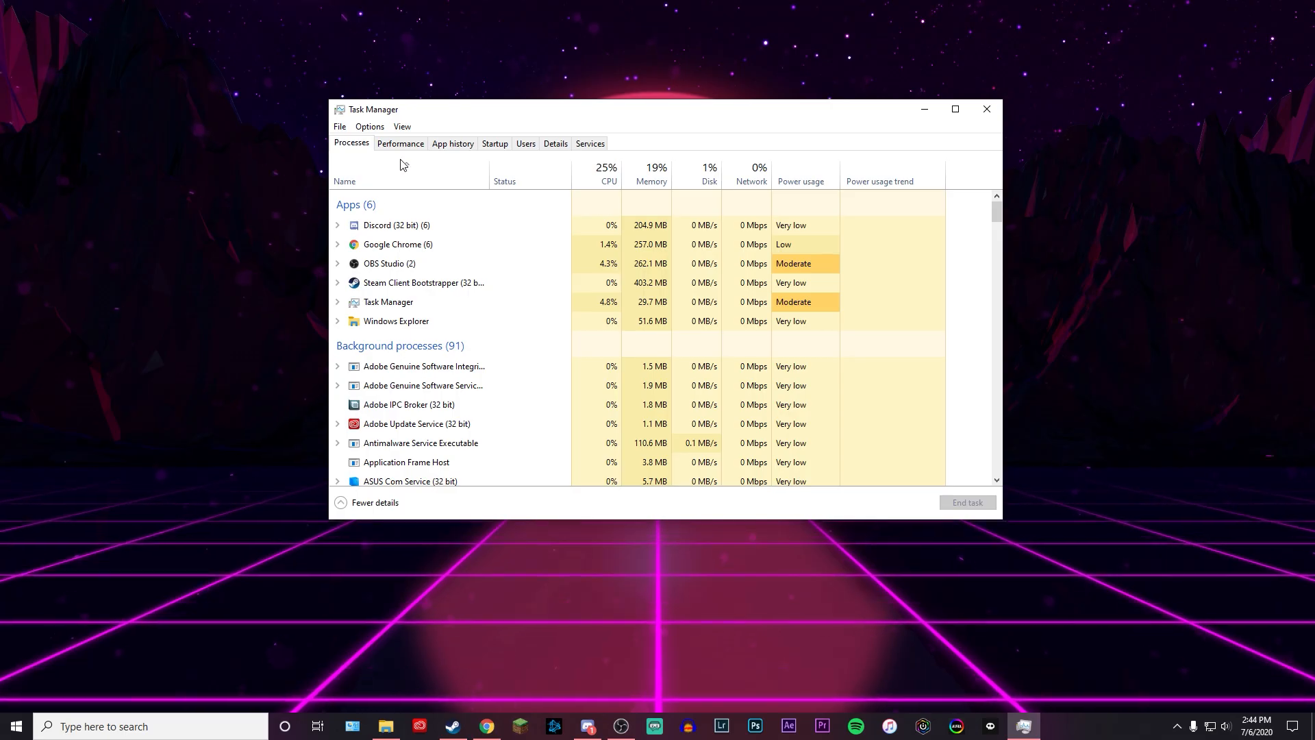
{"action": "left_click", "coordinate": [400, 143]}
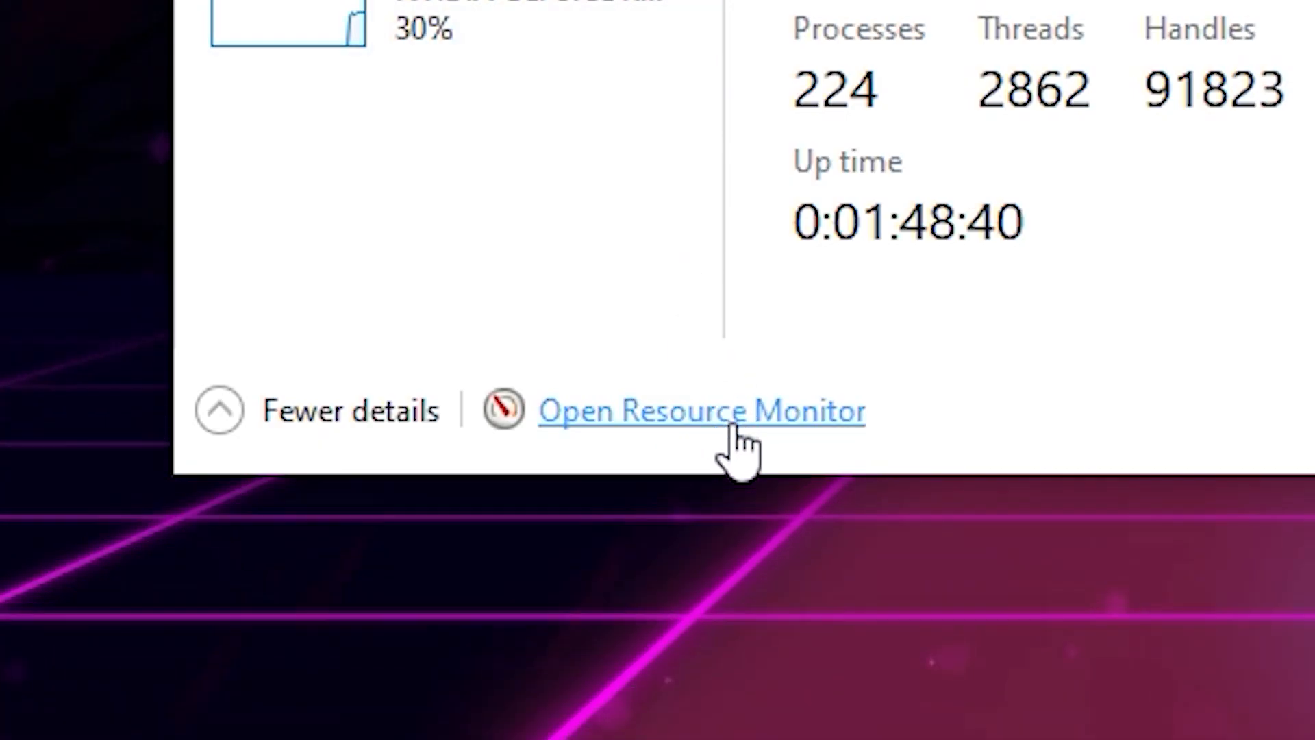
{"action": "left_click", "coordinate": [702, 411]}
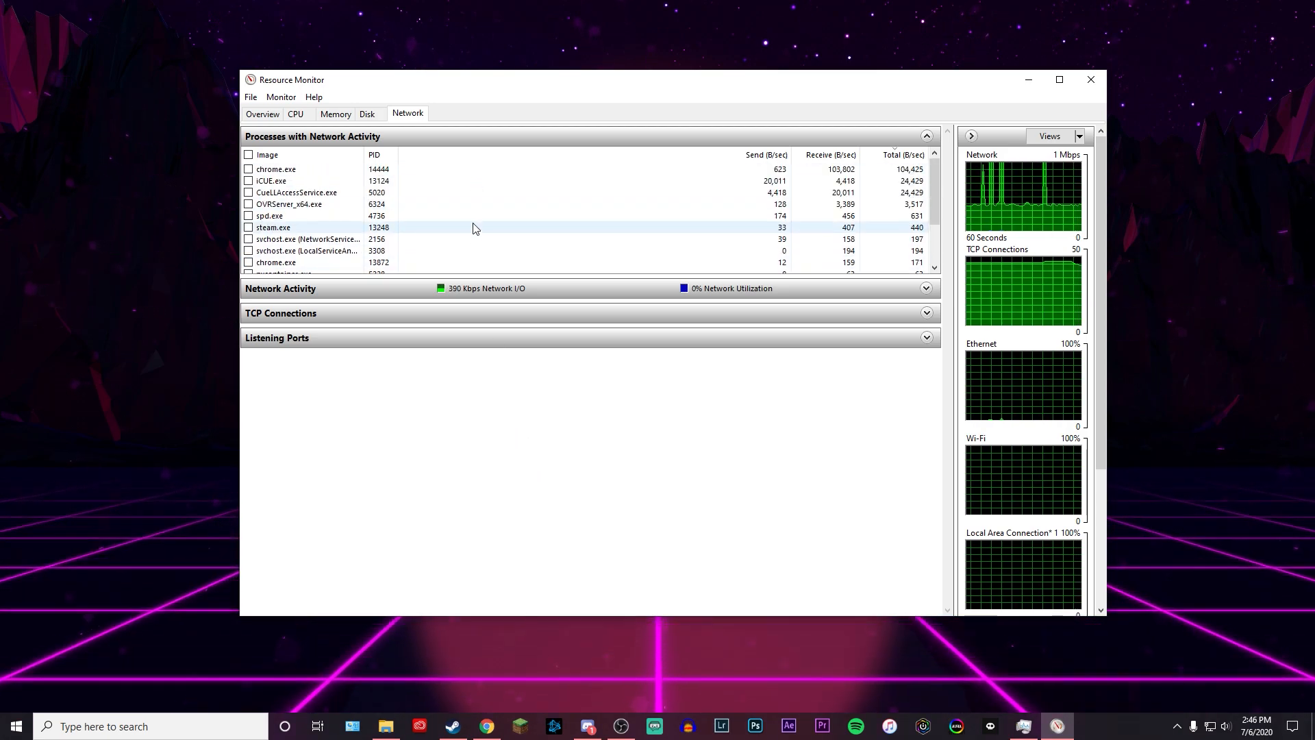
{"action": "mouse_move", "coordinate": [548, 470]}
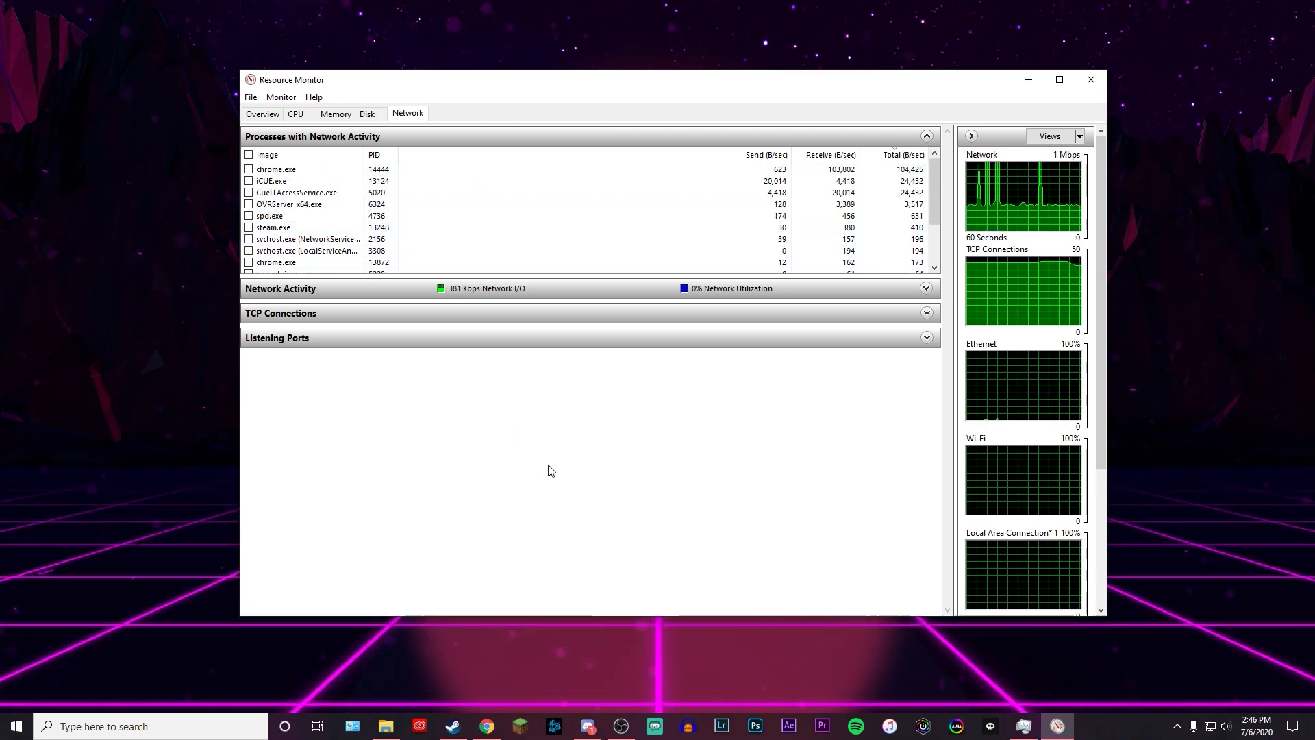
- Review per-process send/receive rates on Resource Monitor's Network tab
{"action": "left_click", "coordinate": [1059, 79]}
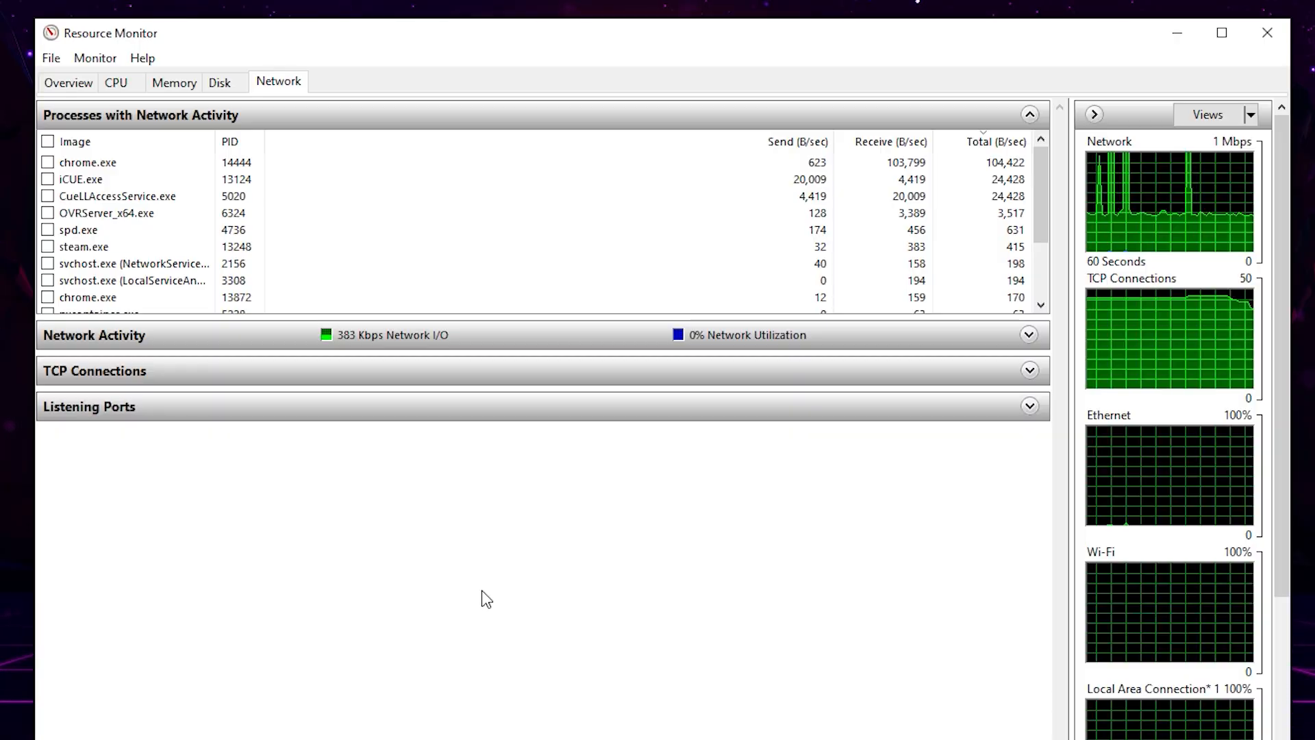
{"action": "mouse_move", "coordinate": [852, 220]}
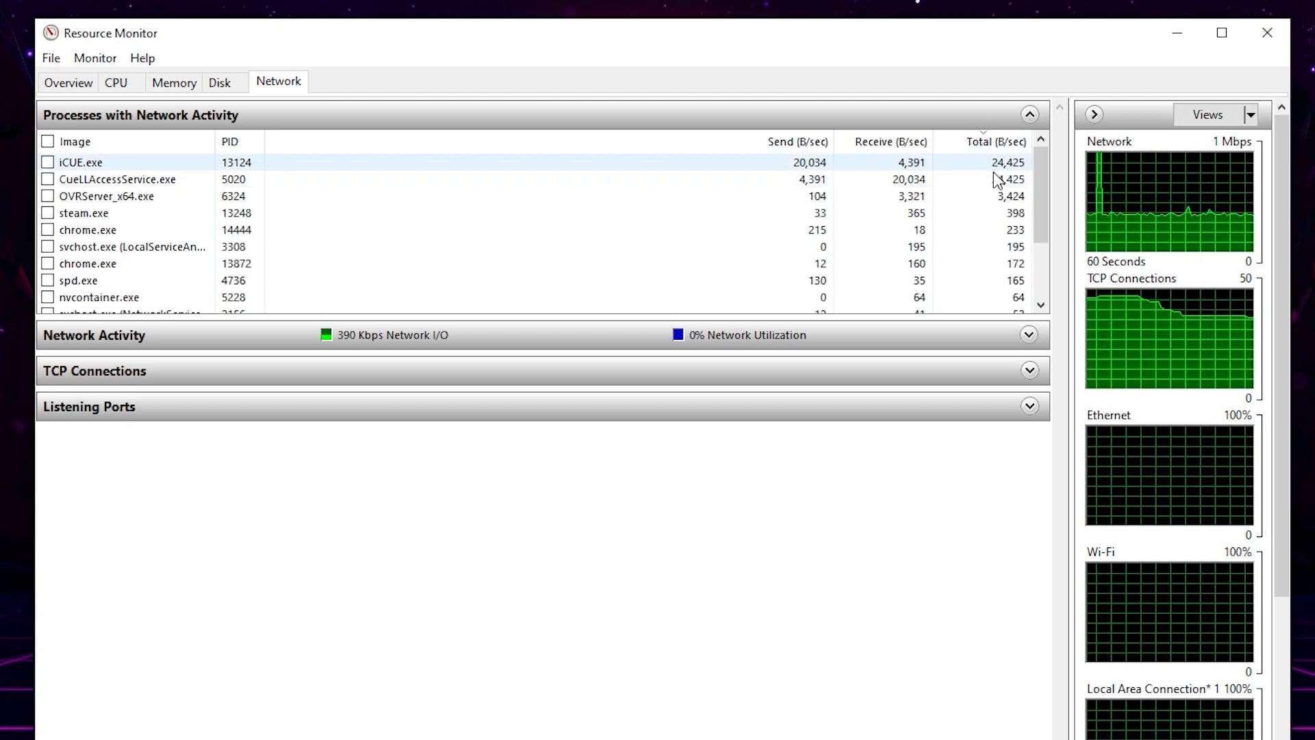
{"action": "mouse_move", "coordinate": [1004, 59]}
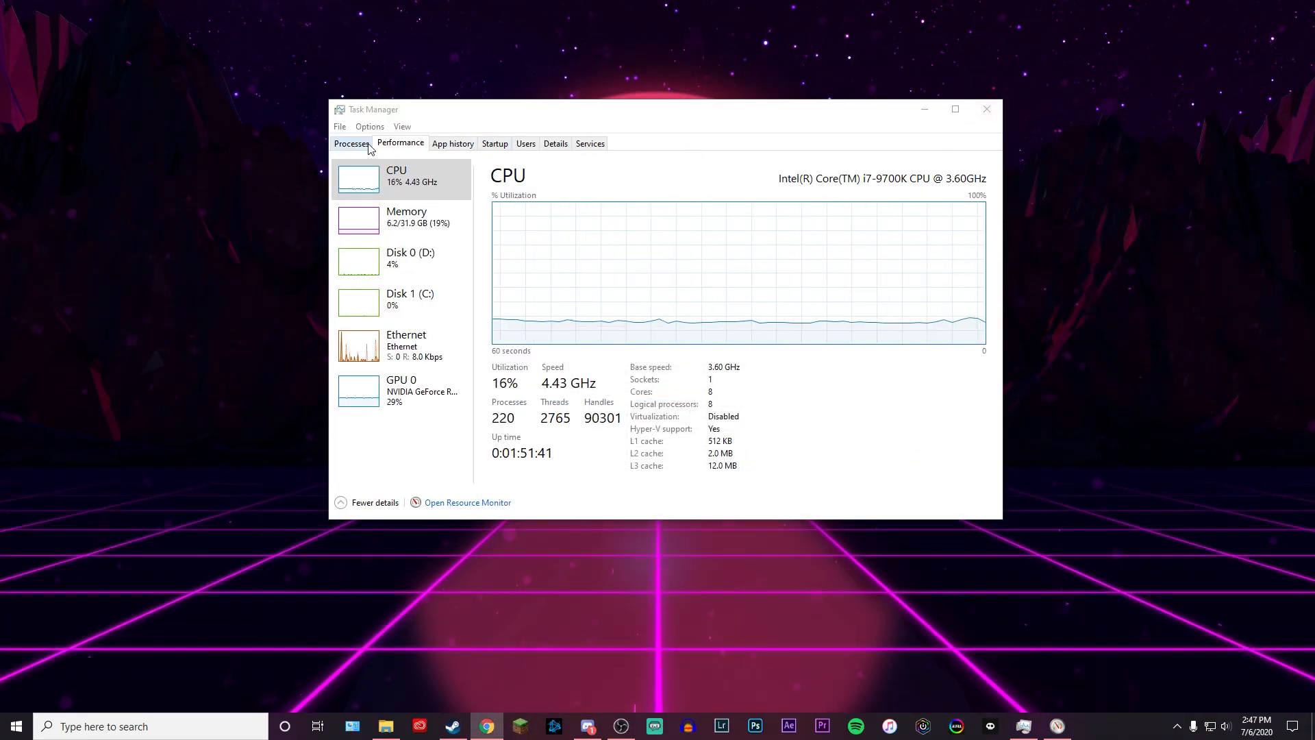
- Scroll through Task Manager's Processes list to review running processes
{"action": "left_click", "coordinate": [350, 143]}
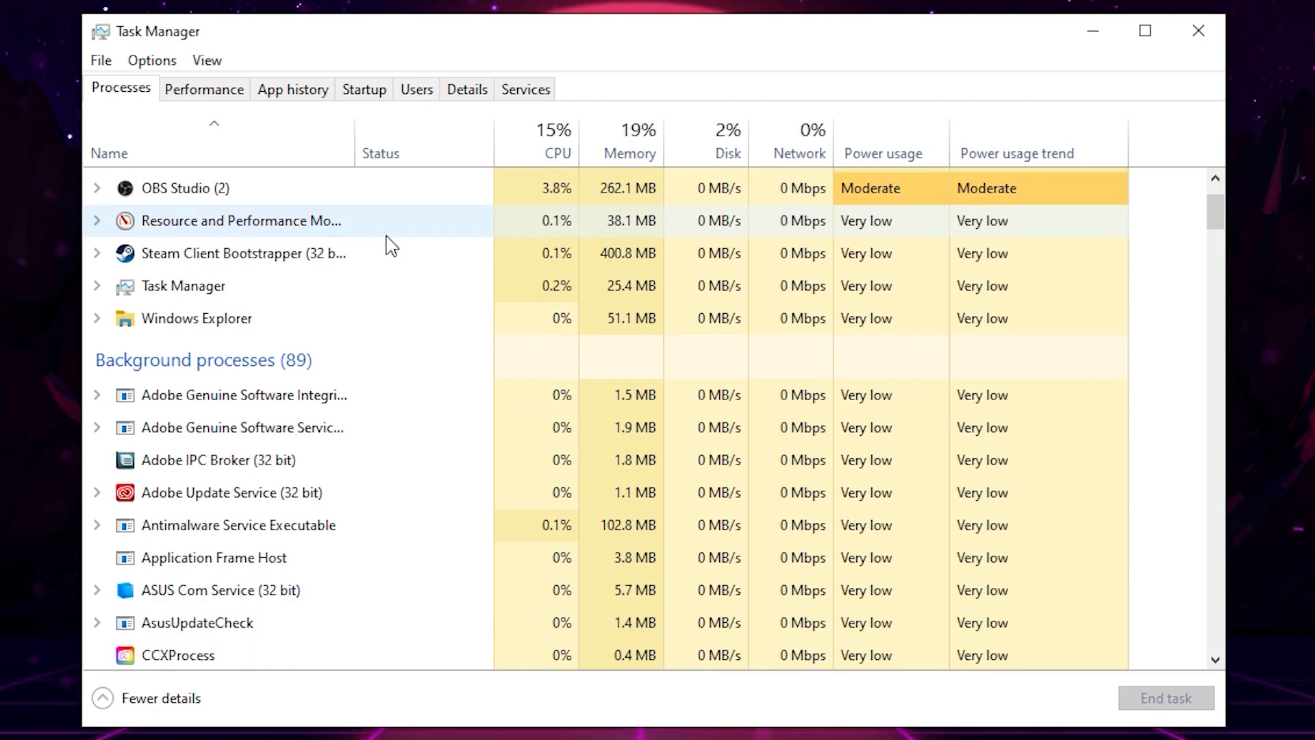
{"action": "scroll", "scroll_direction": "down", "scroll_amount": 3}
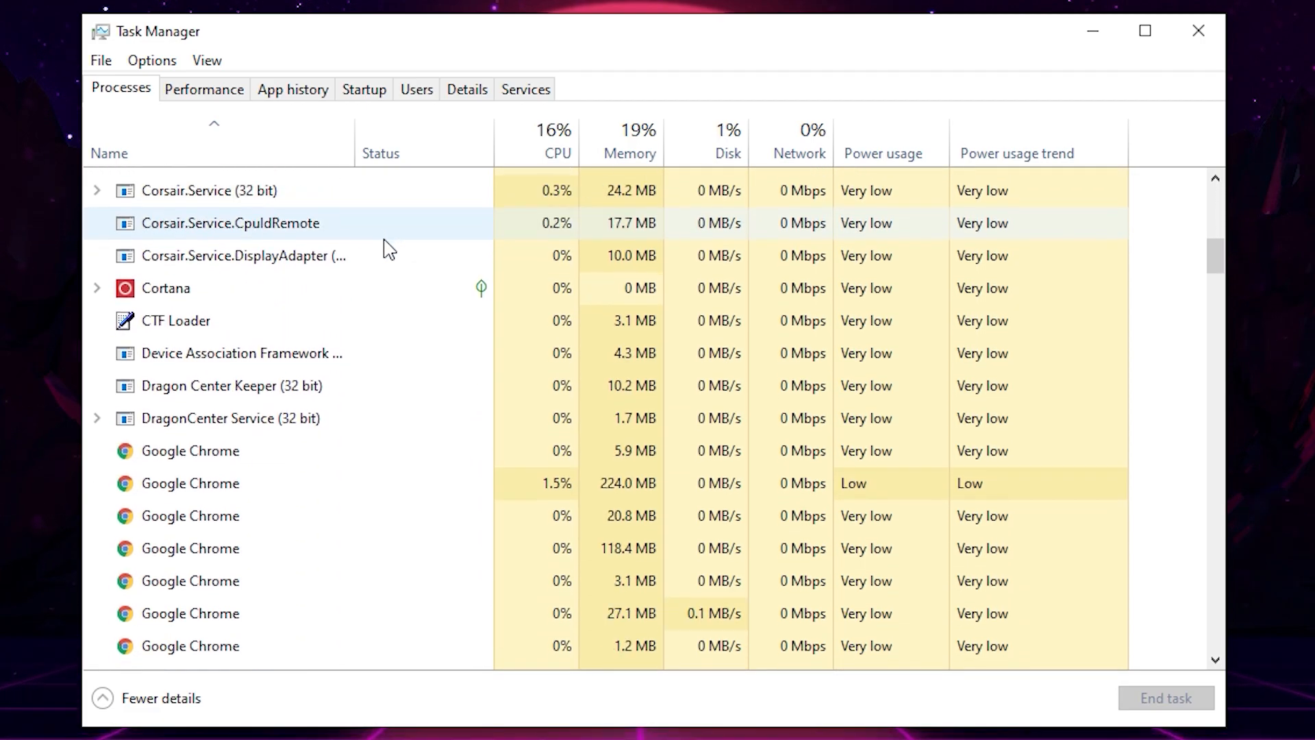
{"action": "scroll", "scroll_direction": "down", "scroll_amount": 3}
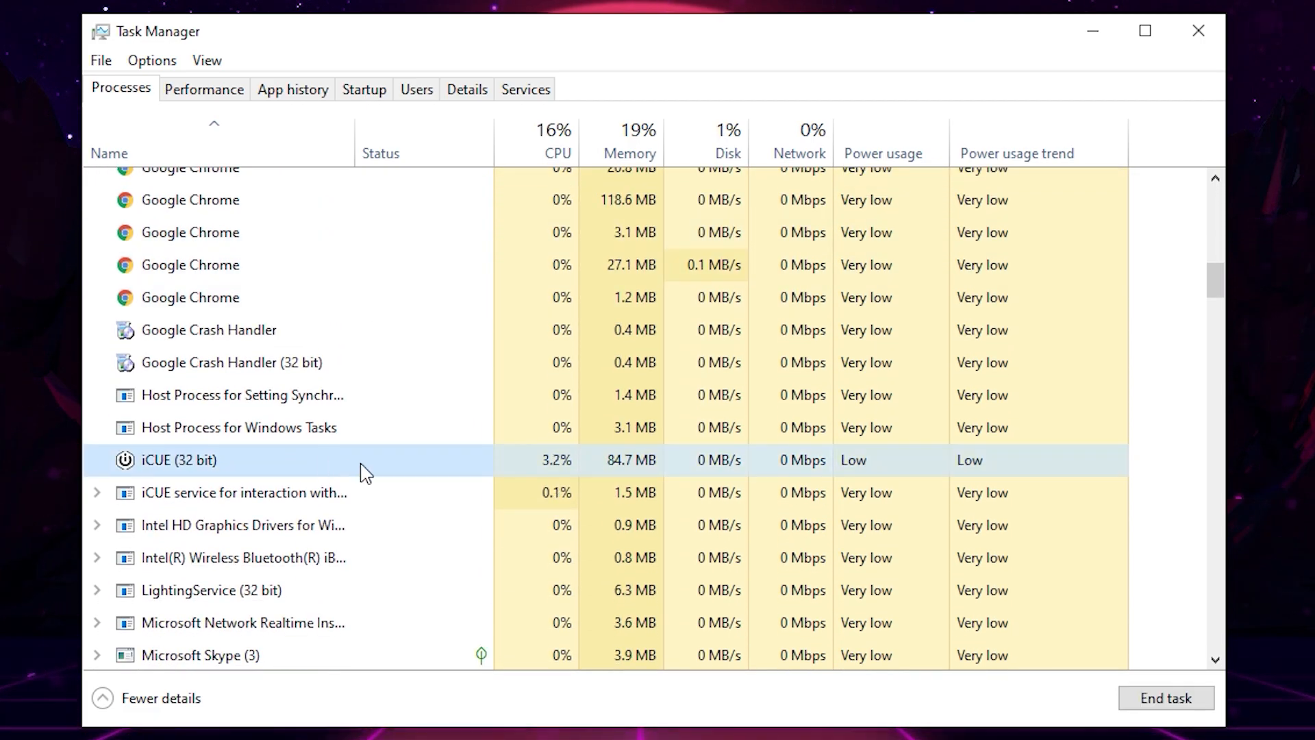
{"action": "mouse_move", "coordinate": [1166, 697]}
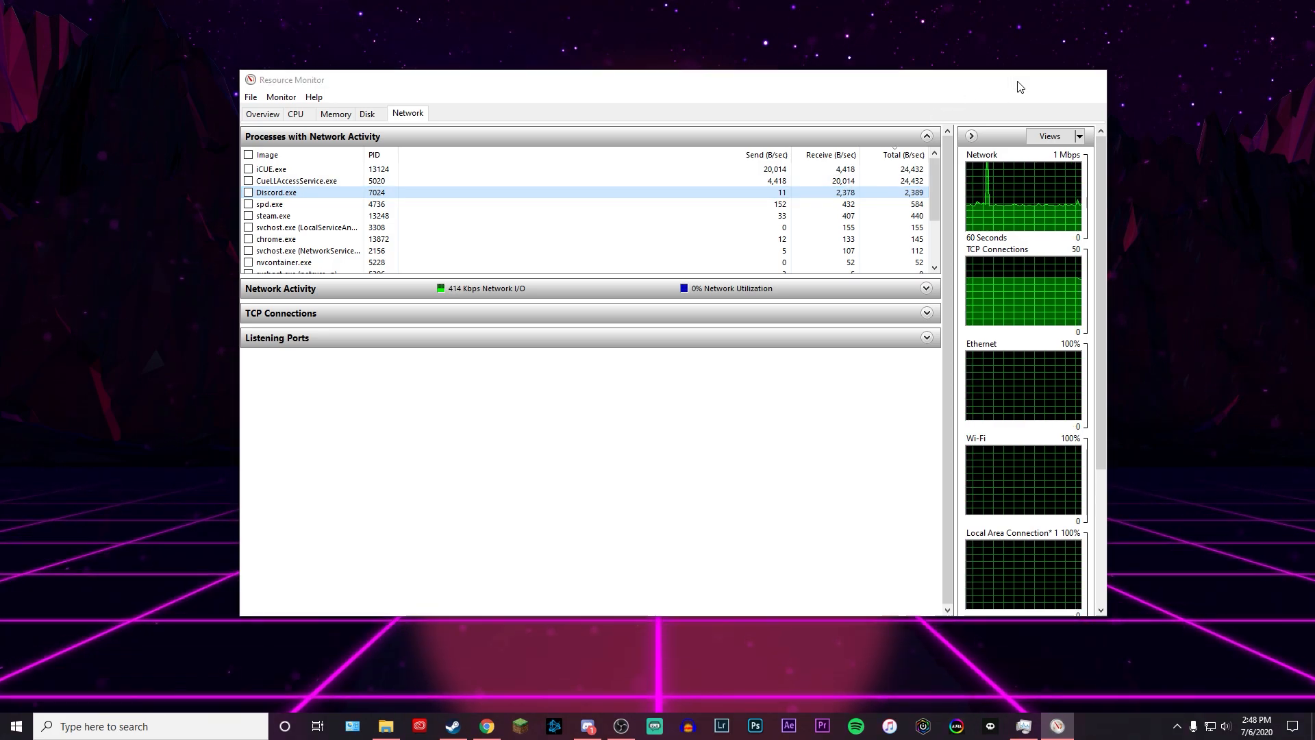
{"action": "left_click", "coordinate": [1021, 726]}
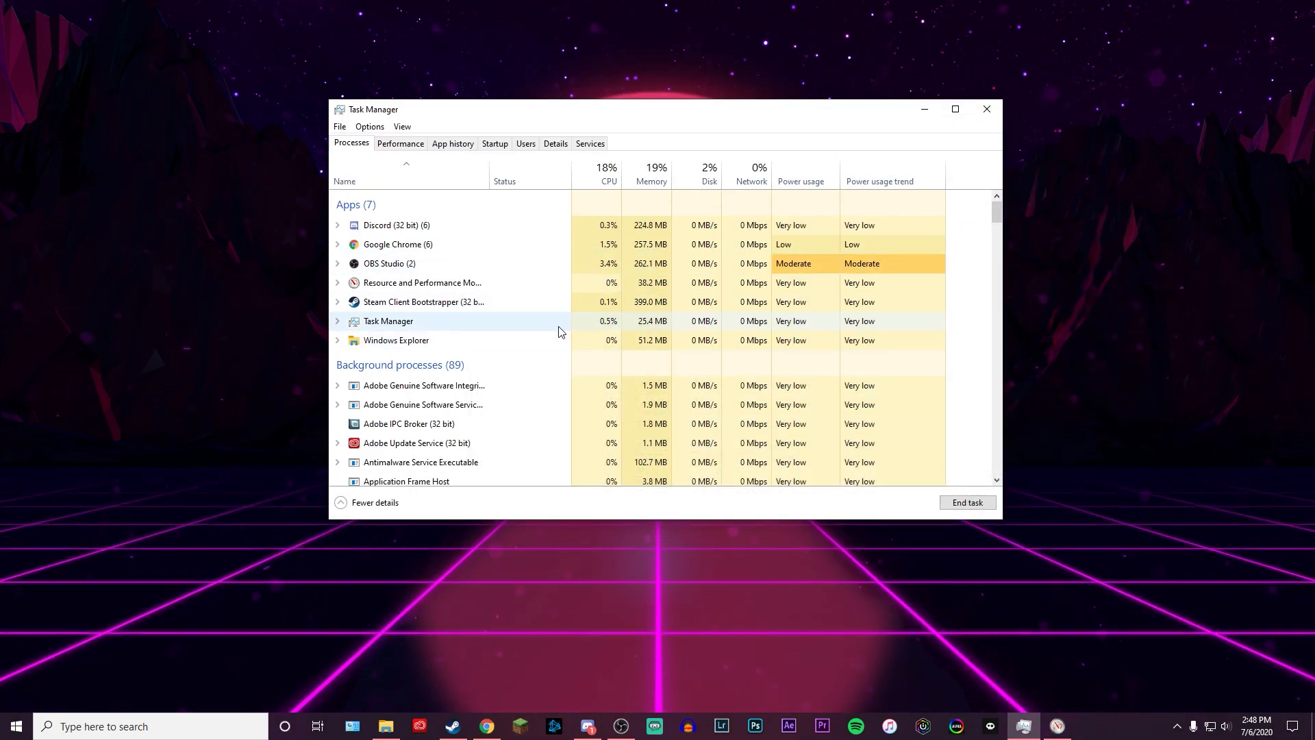
{"action": "scroll", "scroll_direction": "down", "scroll_amount": 3}
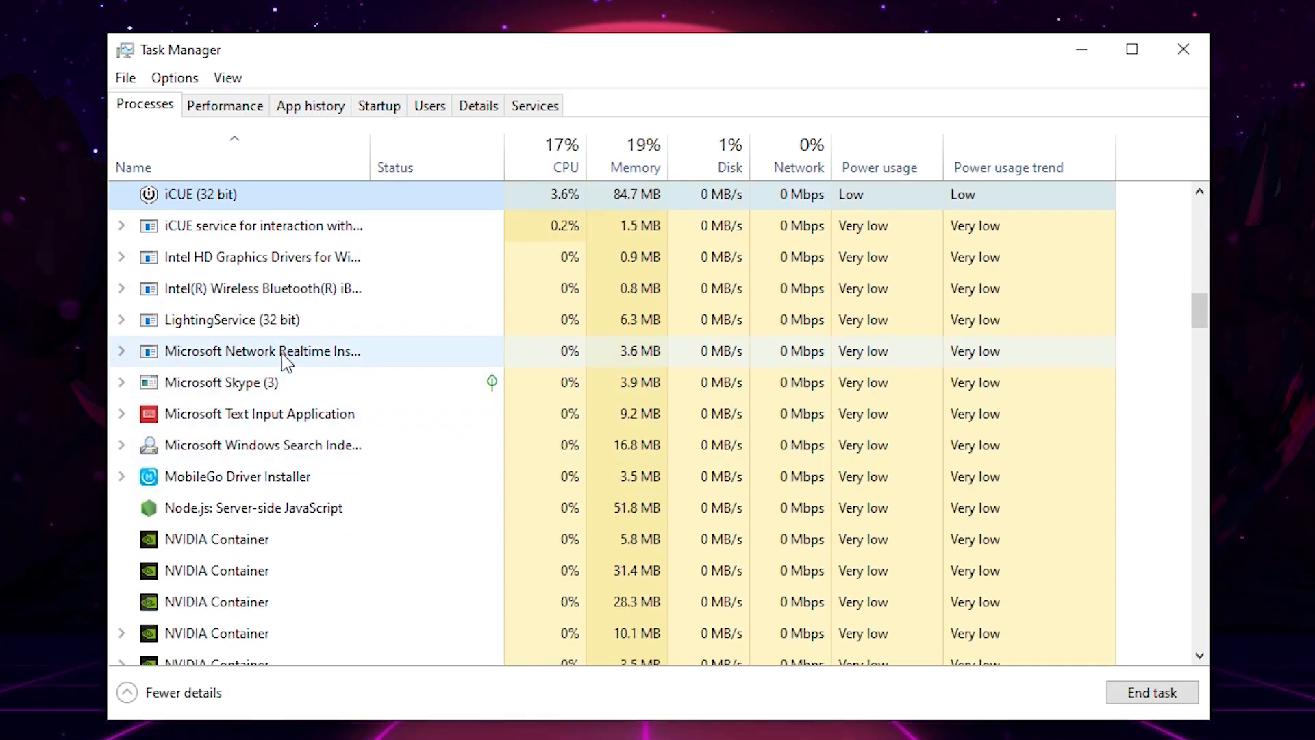
{"action": "scroll", "scroll_direction": "up", "scroll_amount": 3}
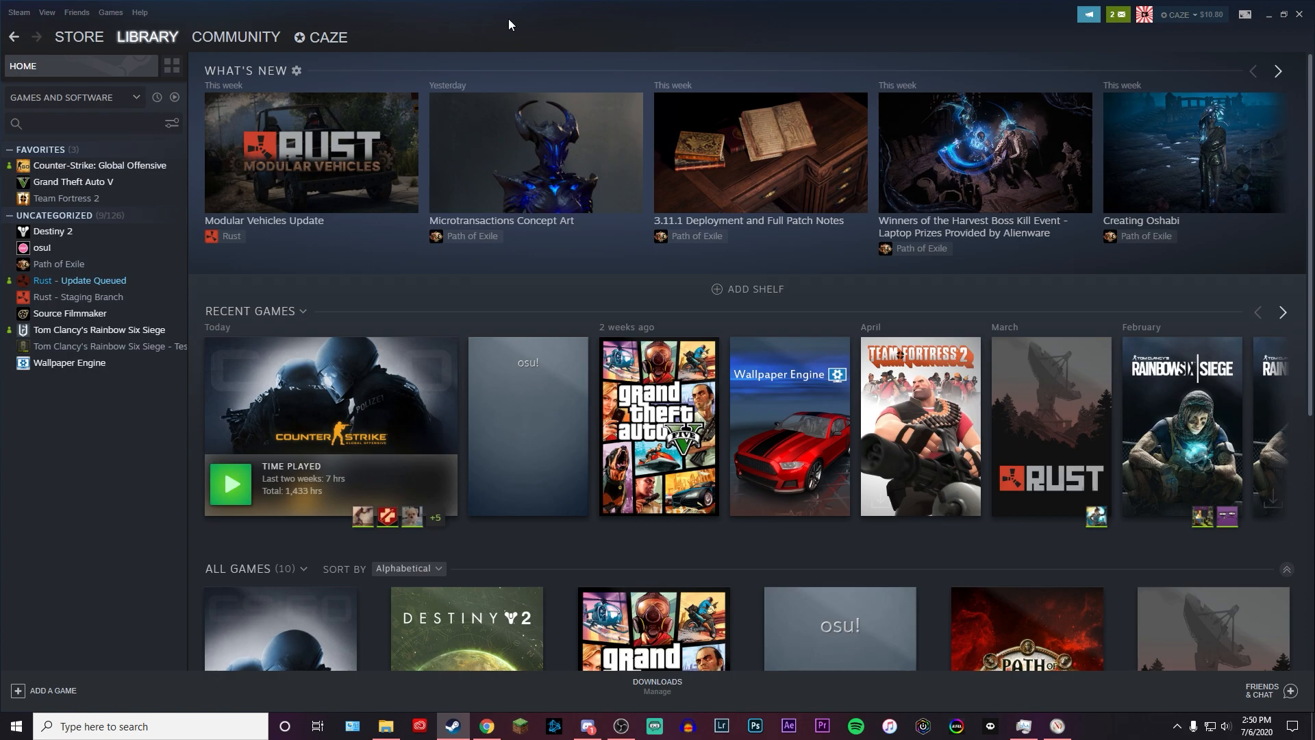
{"action": "mouse_move", "coordinate": [100, 165]}
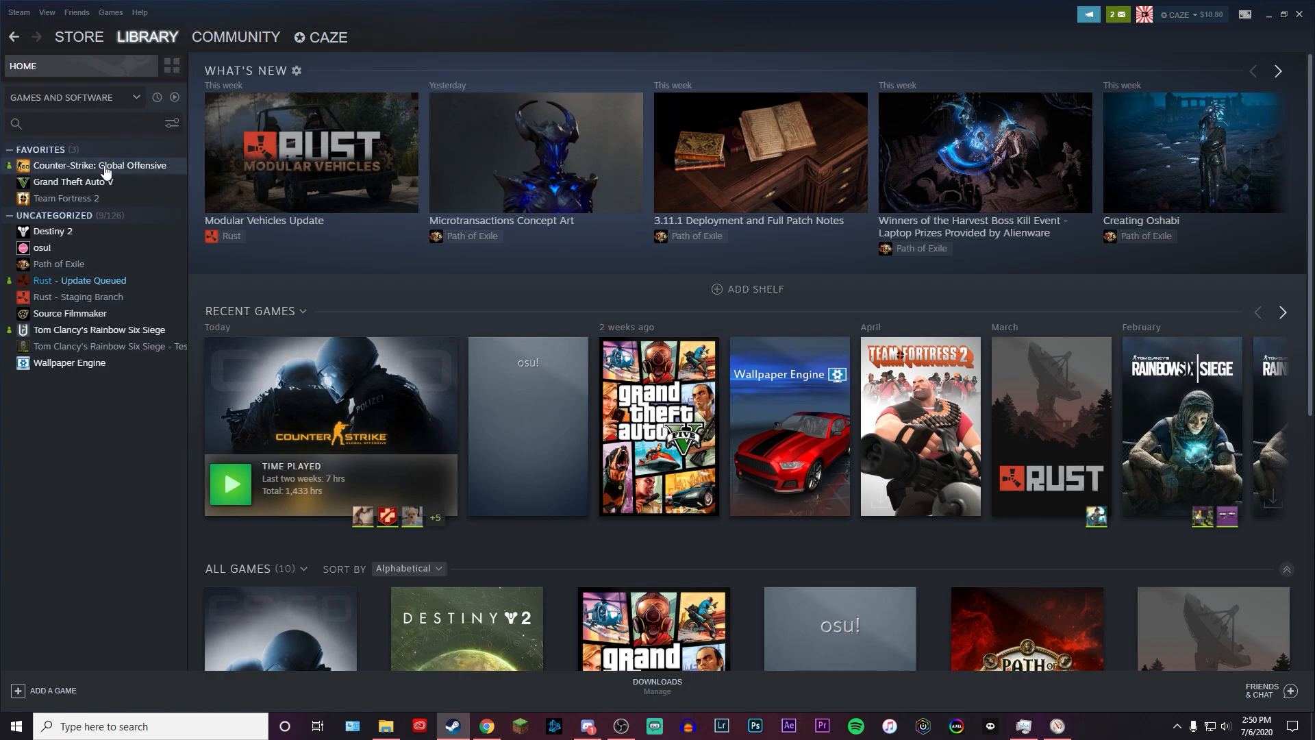
- Bring up Properties for Counter-Strike: Global Offensive from the Steam Library
{"action": "right_click", "coordinate": [100, 165]}
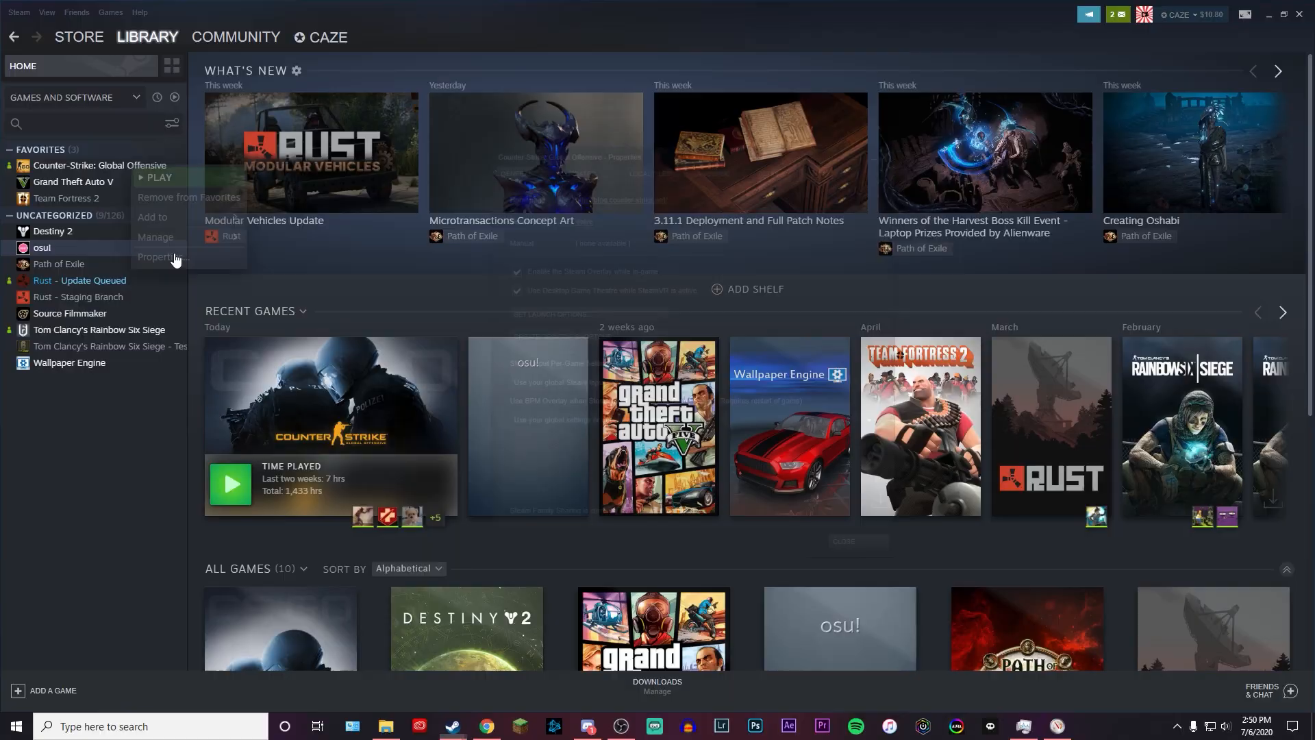
{"action": "left_click", "coordinate": [160, 257]}
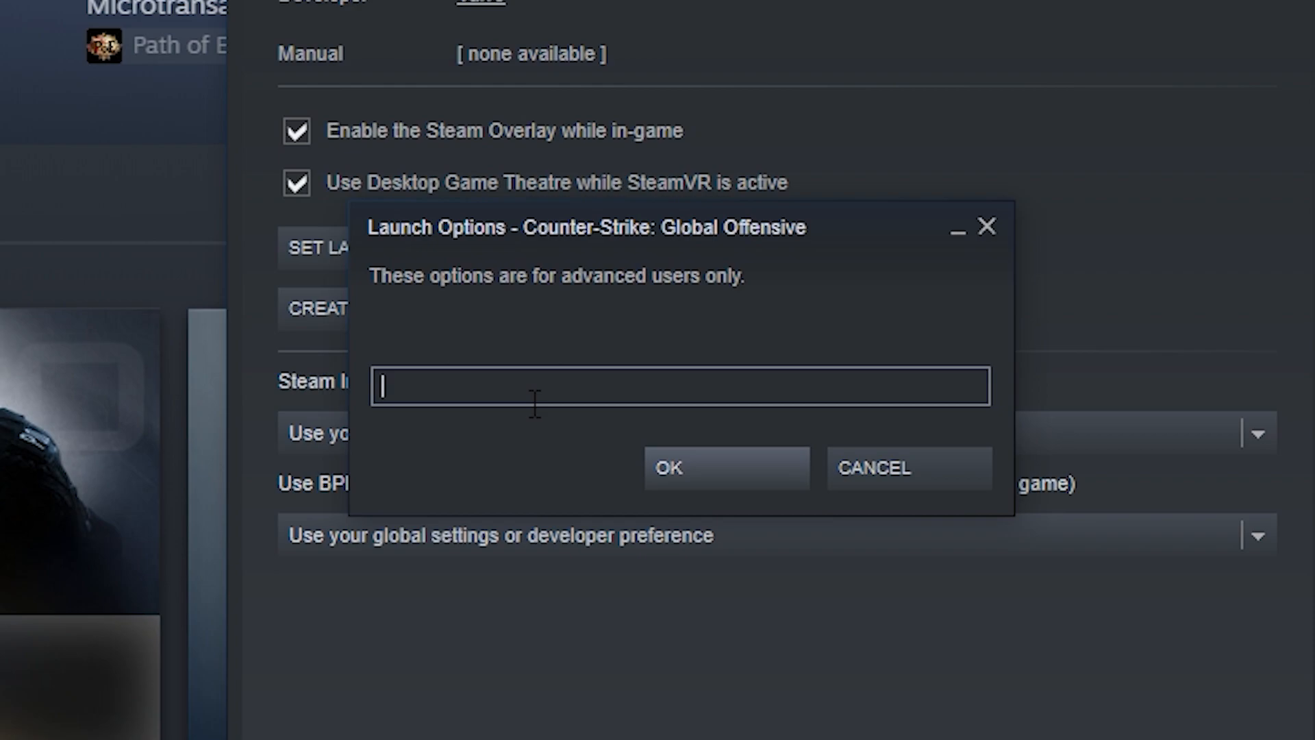
- Enter launch options 'cl_cmdrate 128 cl_interp 0 cl_interpratio 1 cl_lagcompensation 1'
{"action": "type", "text": "000 cl_cmdrate 128 cl_interp 0 cl_interpratio 1 cl_lagcompensation 1"}
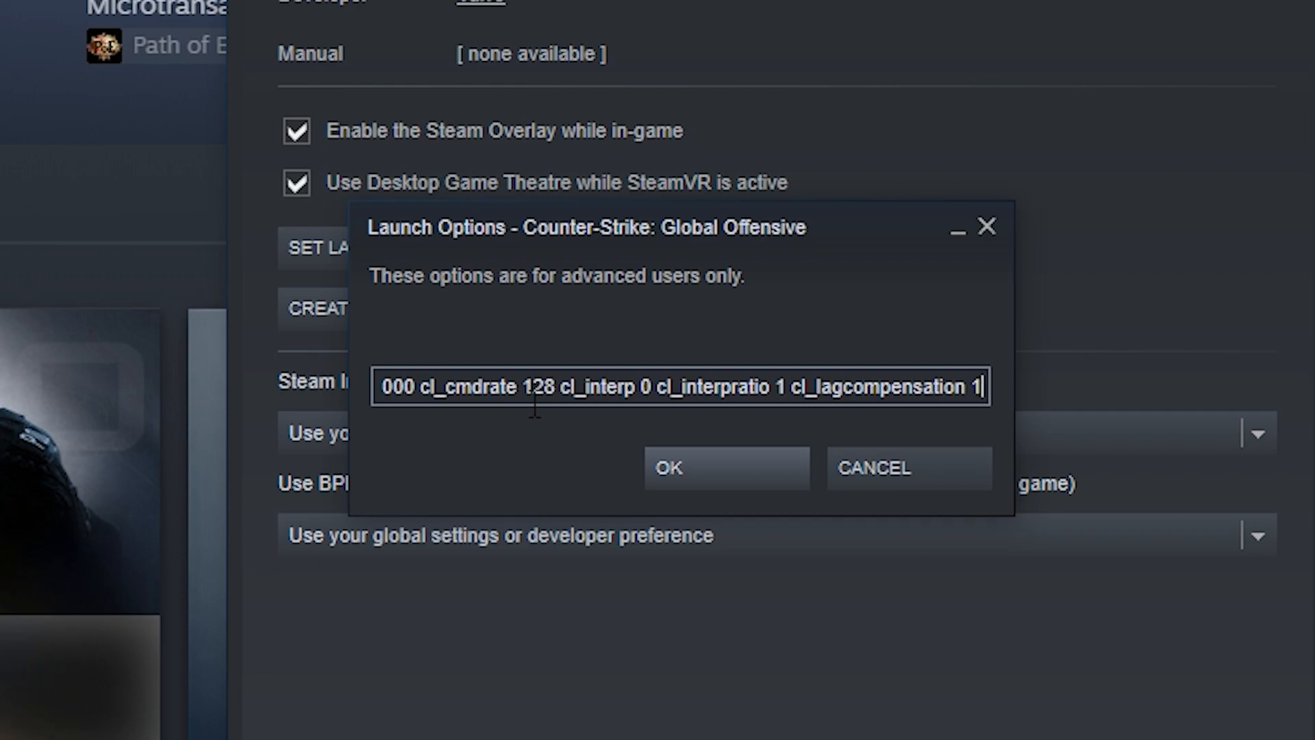
{"action": "mouse_move", "coordinate": [531, 470]}
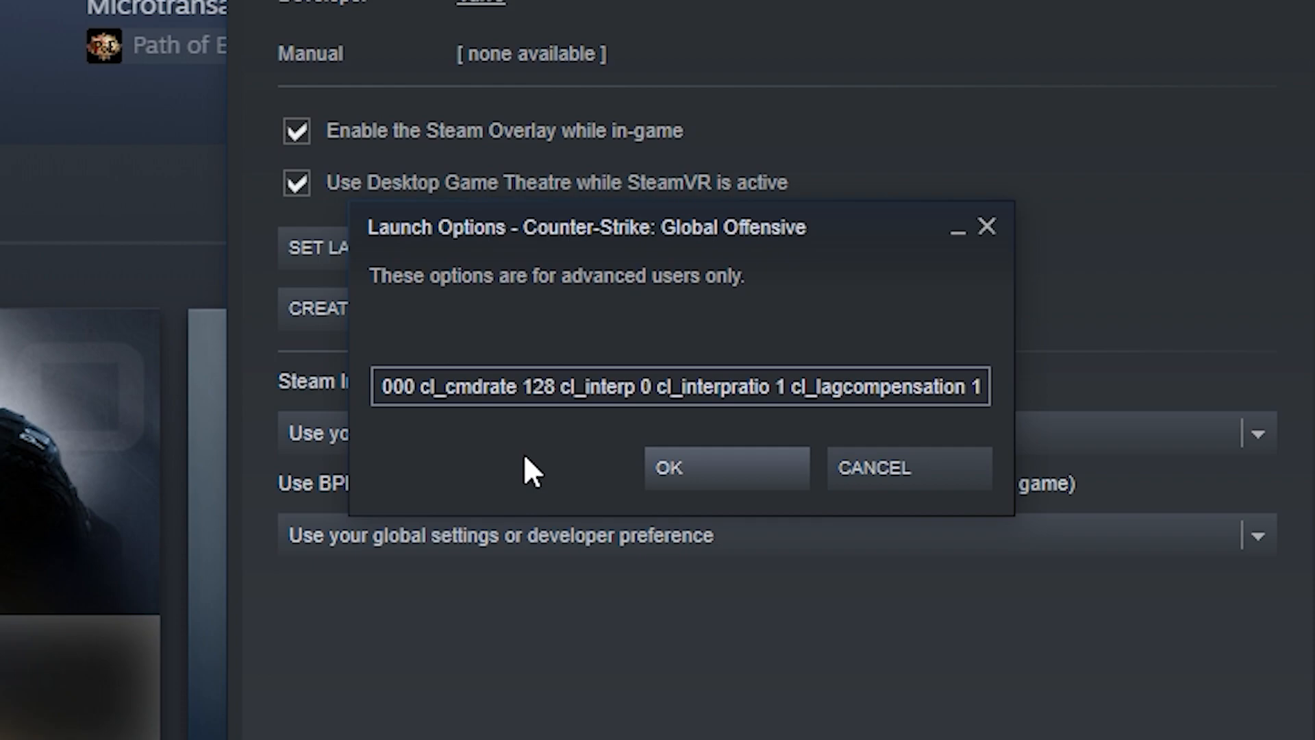
{"action": "mouse_move", "coordinate": [570, 470]}
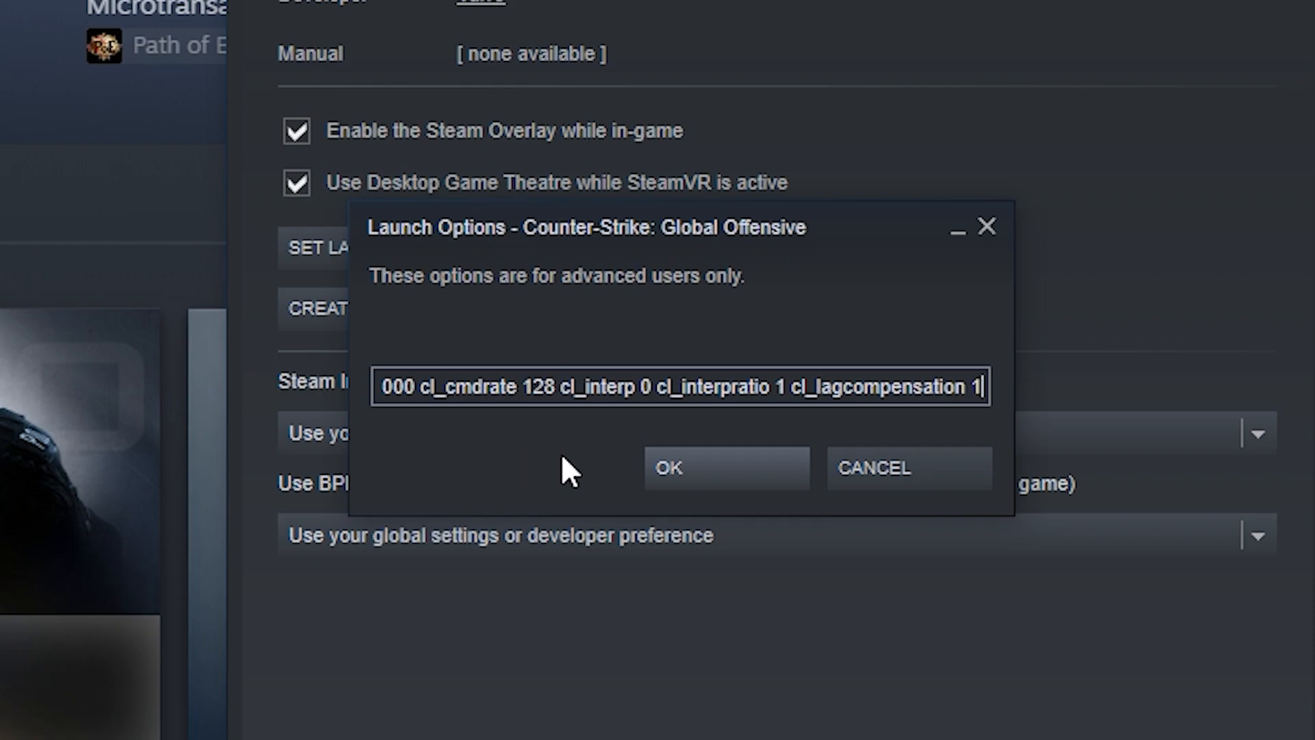